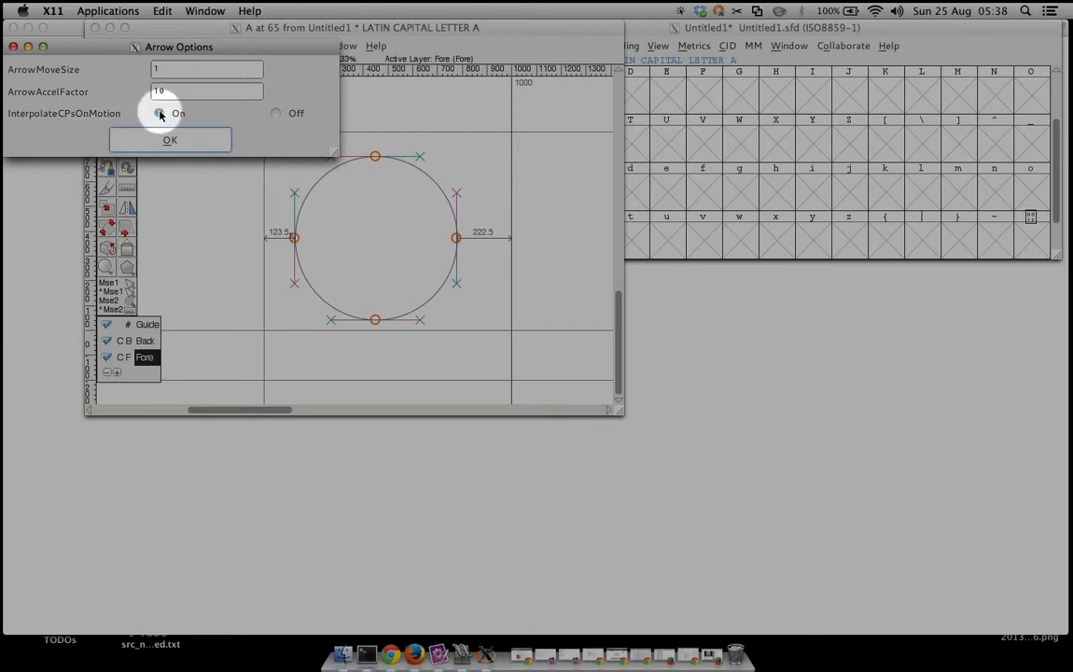
# Apply InterpolateCPsOnMotion On and drag the circle's left on-curve point leftward into an egg shape
pyautogui.click(170, 140)
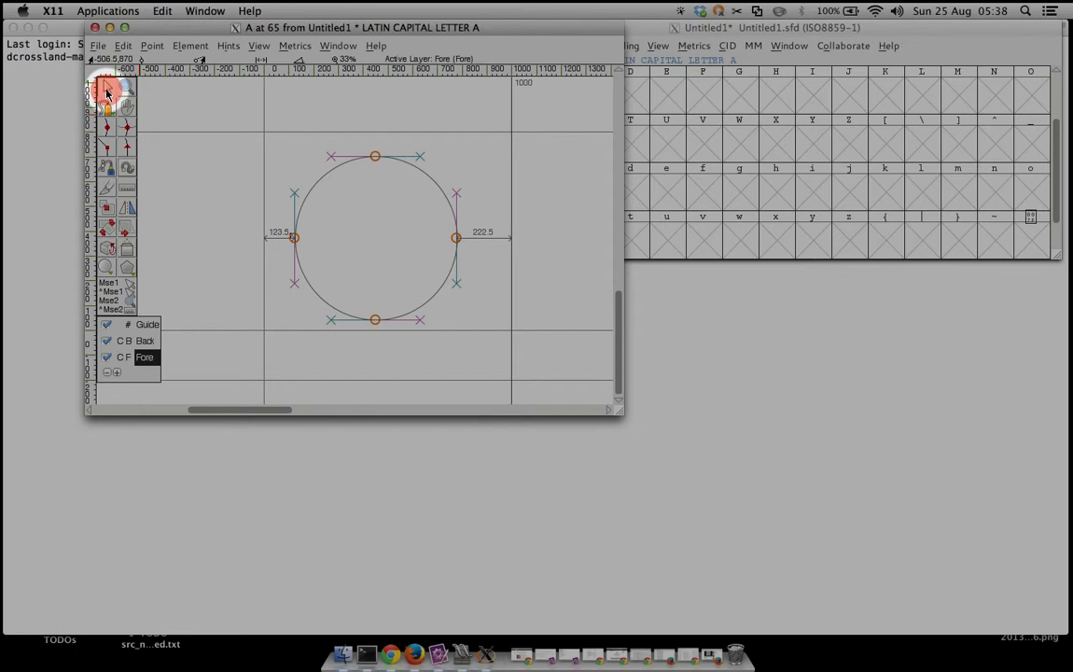
pyautogui.click(293, 237)
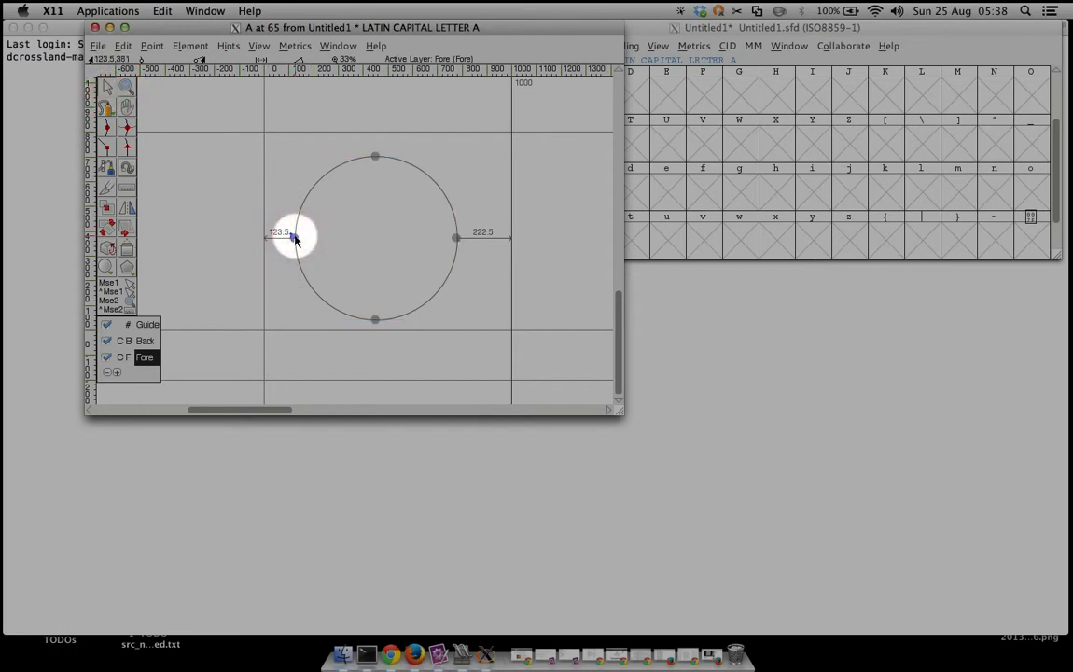
pyautogui.moveTo(293, 235); pyautogui.dragTo(234, 235)
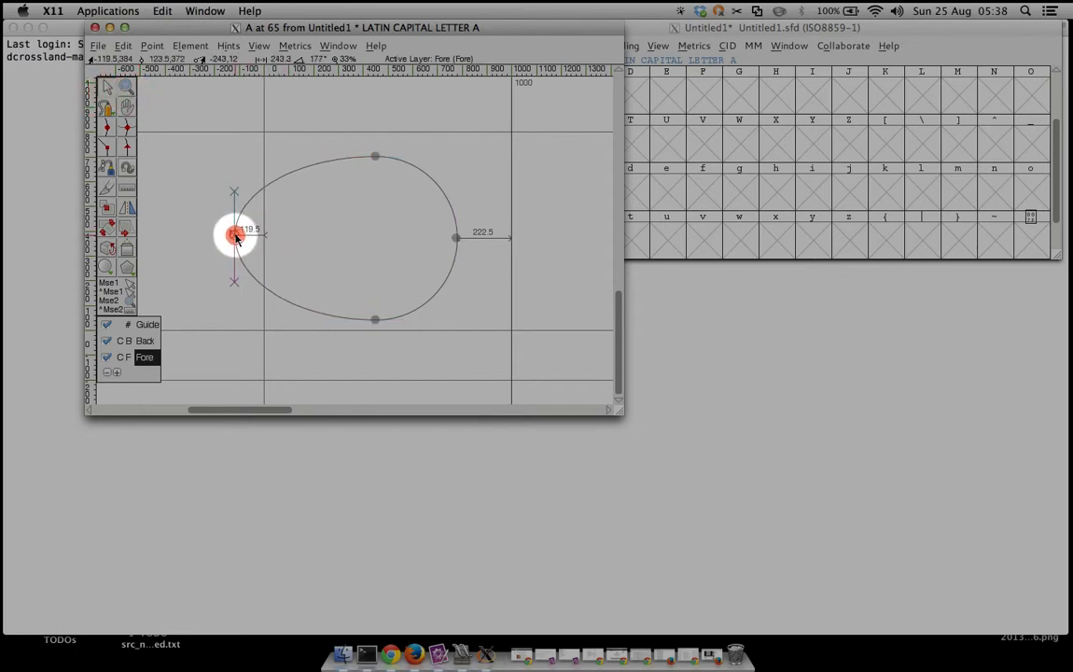
pyautogui.moveTo(233, 233); pyautogui.dragTo(207, 239)
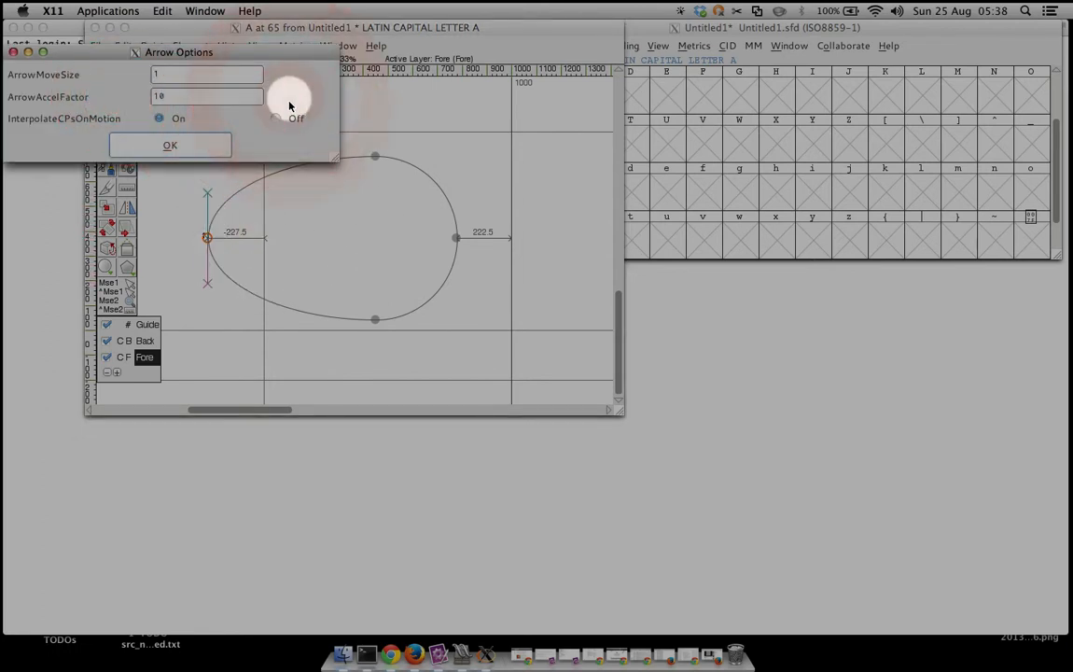
# Turn InterpolateCPsOnMotion Off and drag the right on-curve point outward into a wide ellipse
pyautogui.click(170, 146)
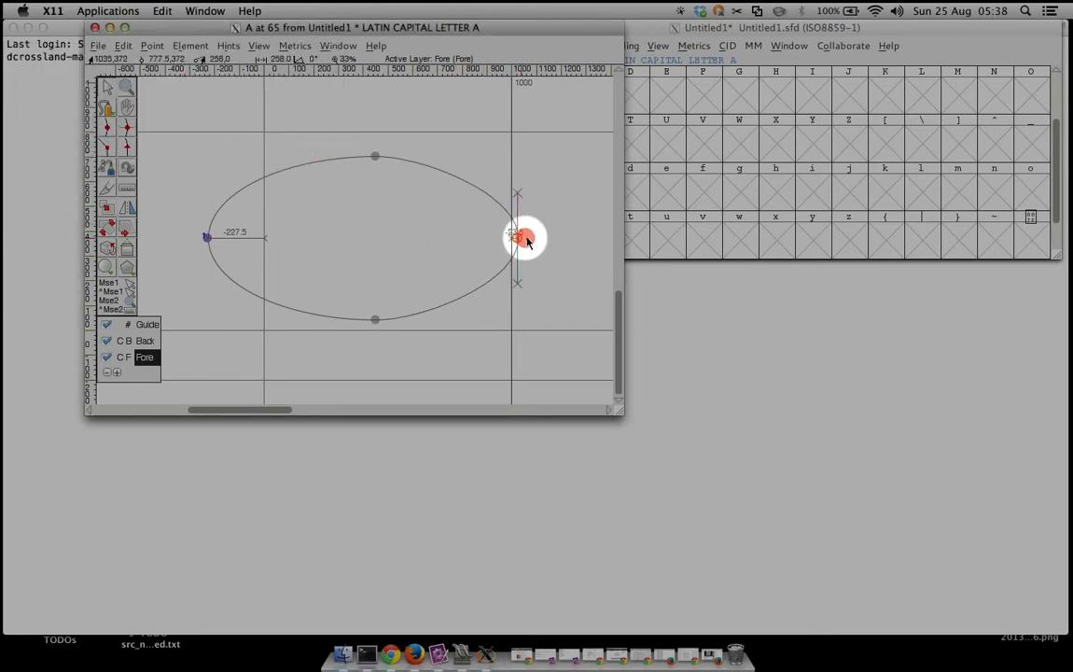
pyautogui.moveTo(518, 235); pyautogui.dragTo(457, 289)
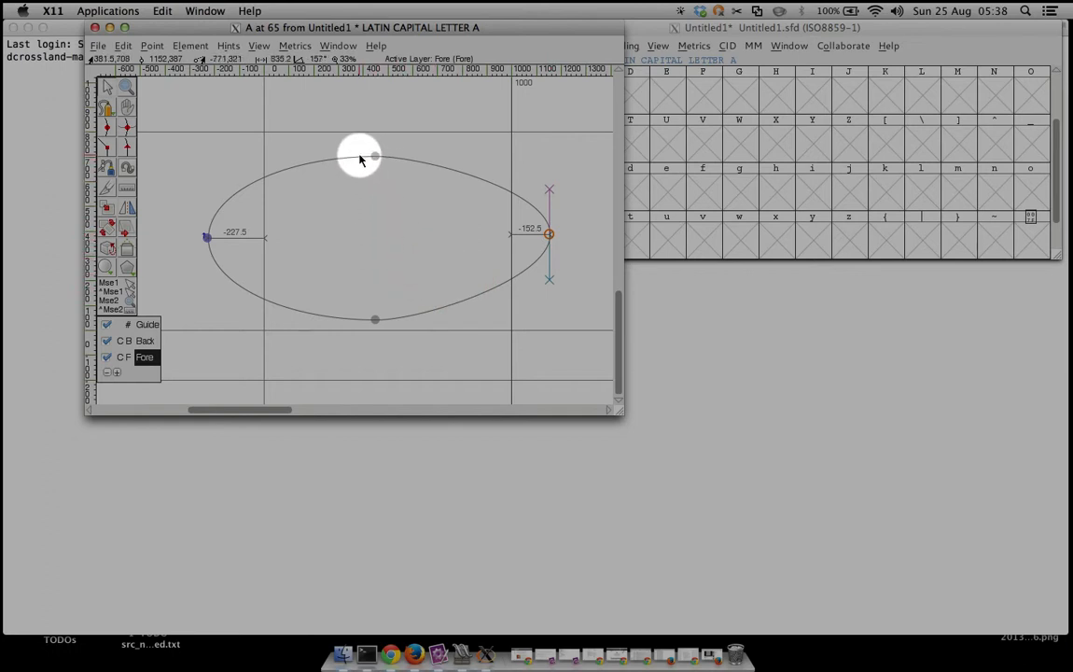
pyautogui.moveTo(362, 318)
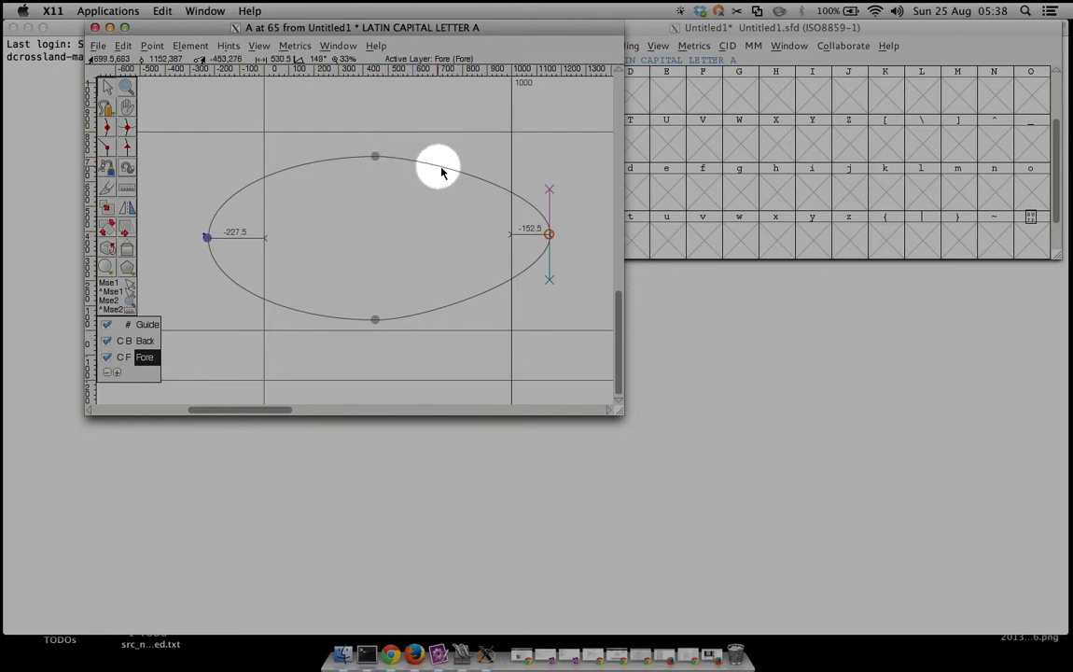
pyautogui.moveTo(438, 171); pyautogui.dragTo(549, 236)
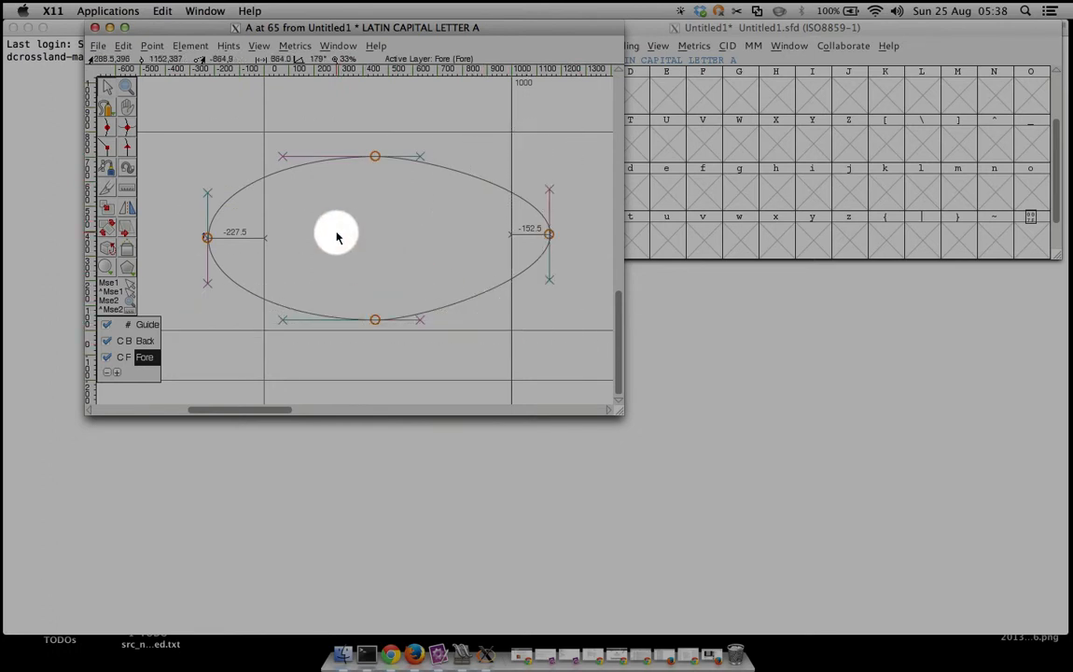
pyautogui.moveTo(345, 246)
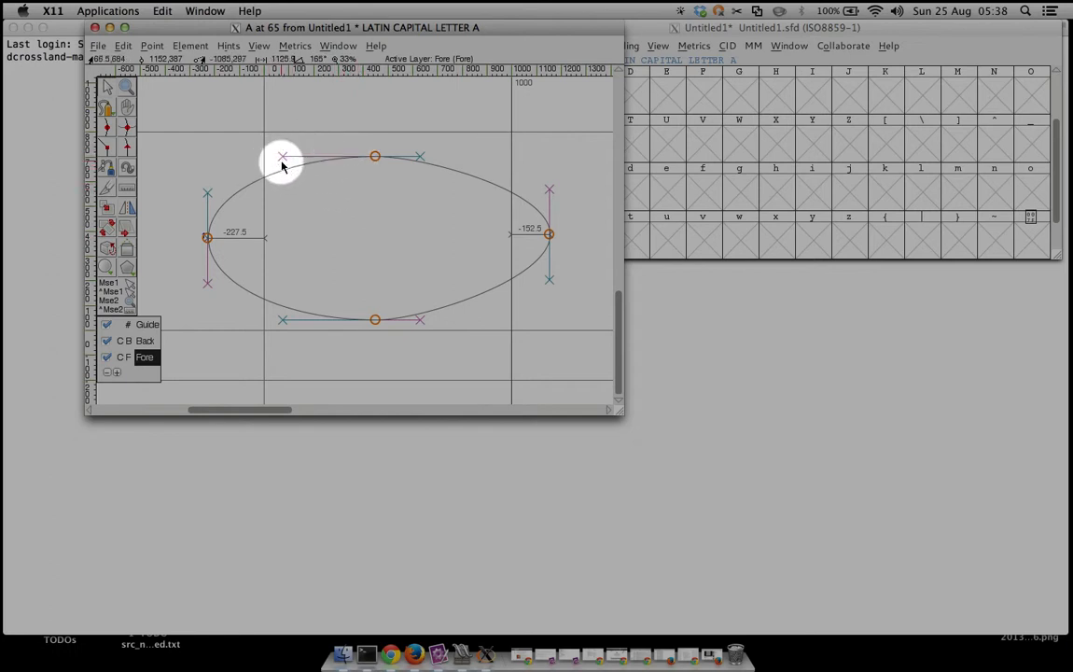
pyautogui.moveTo(288, 153)
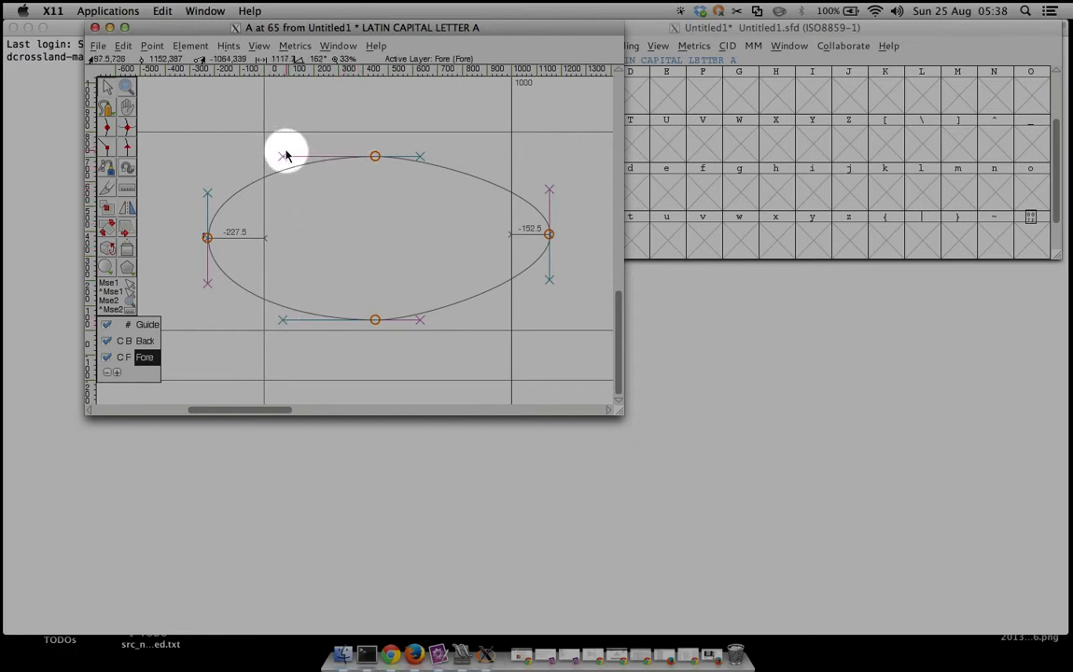